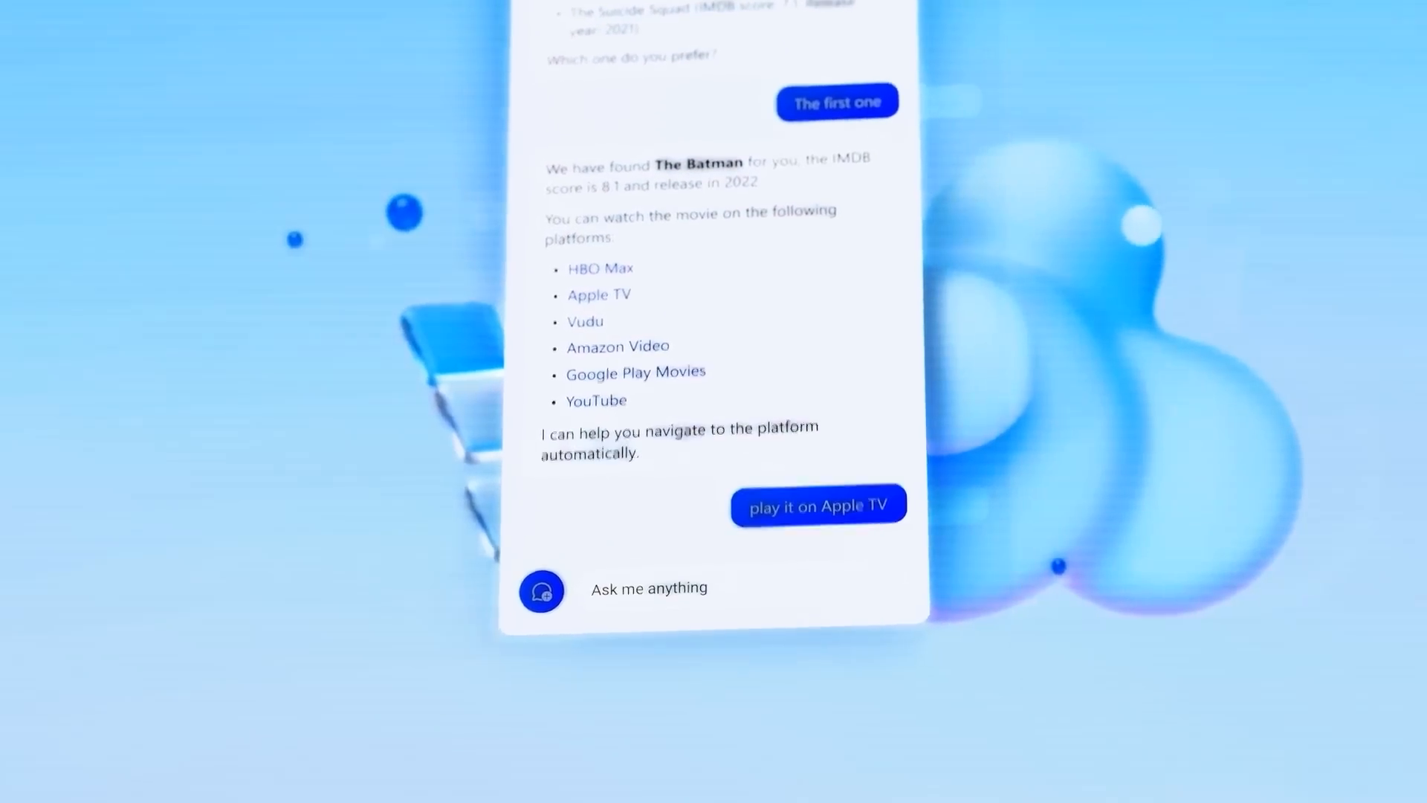
Send 'play it on Apple TV' so Bing Chat opens The Batman on Apple TV in a new tab.
{"action": "left_click", "coordinate": [818, 504]}
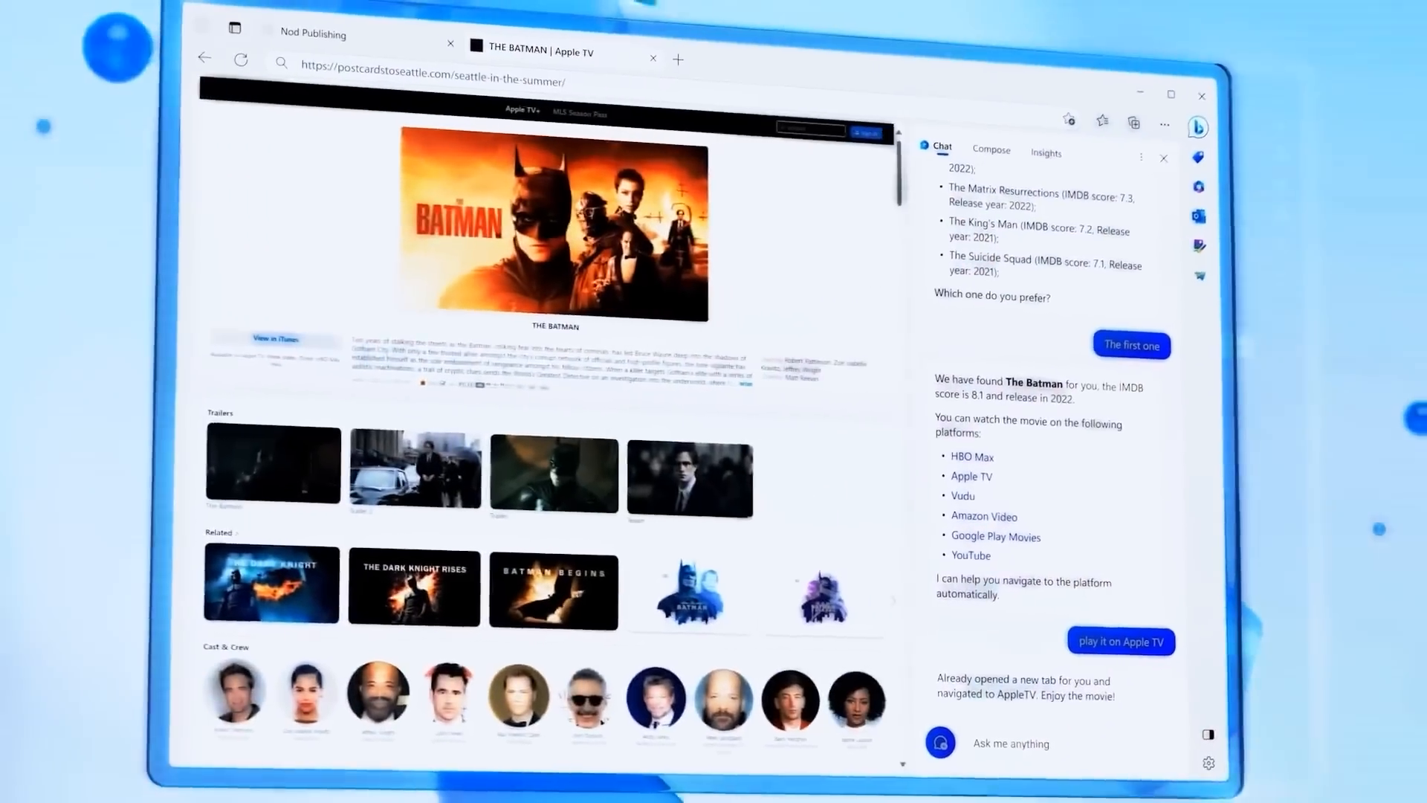